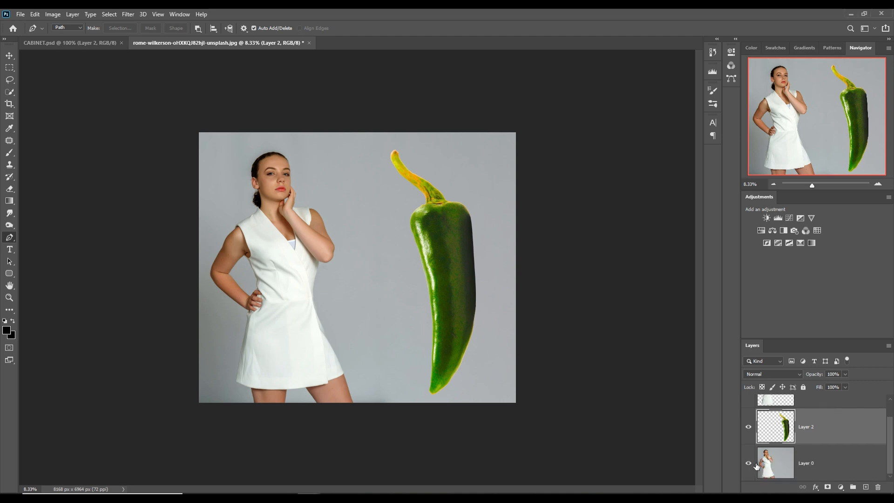
Hide the original photo layer to inspect the dress cutout on its own layer.
{"action": "left_click", "coordinate": [749, 463]}
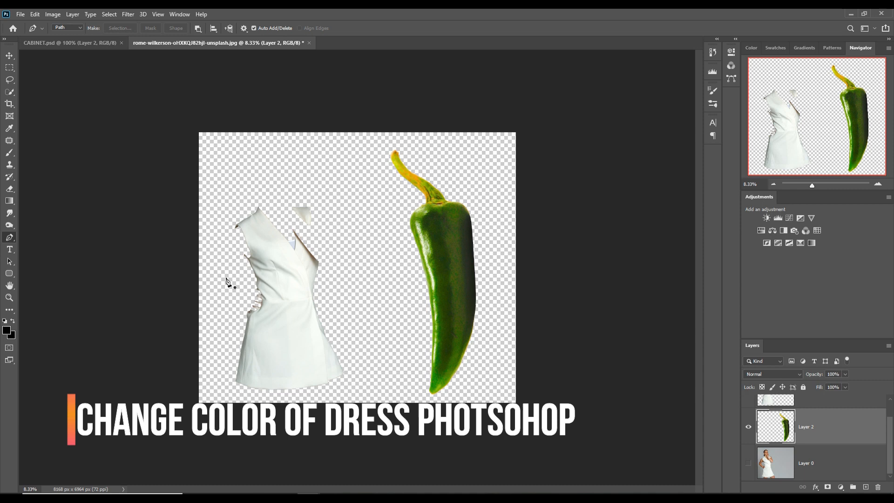
{"action": "mouse_move", "coordinate": [322, 317]}
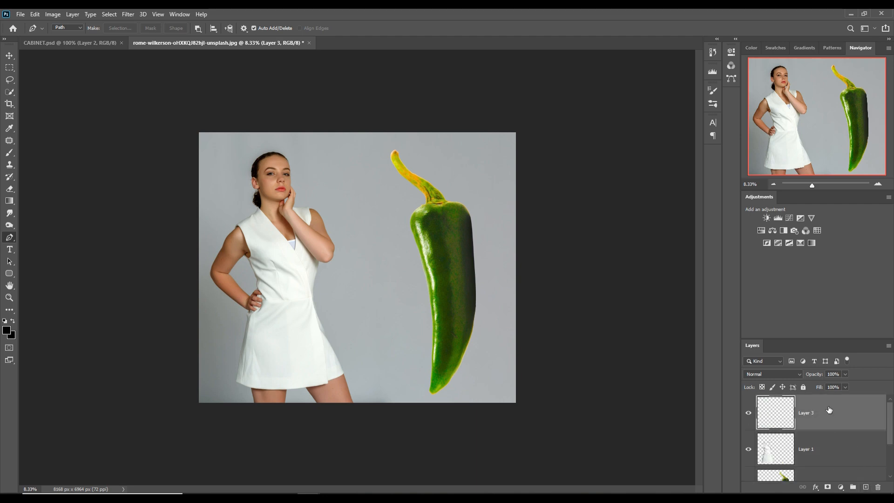
Clip the new empty layer to the dress layer and open its blending modes.
{"action": "right_click", "coordinate": [806, 413]}
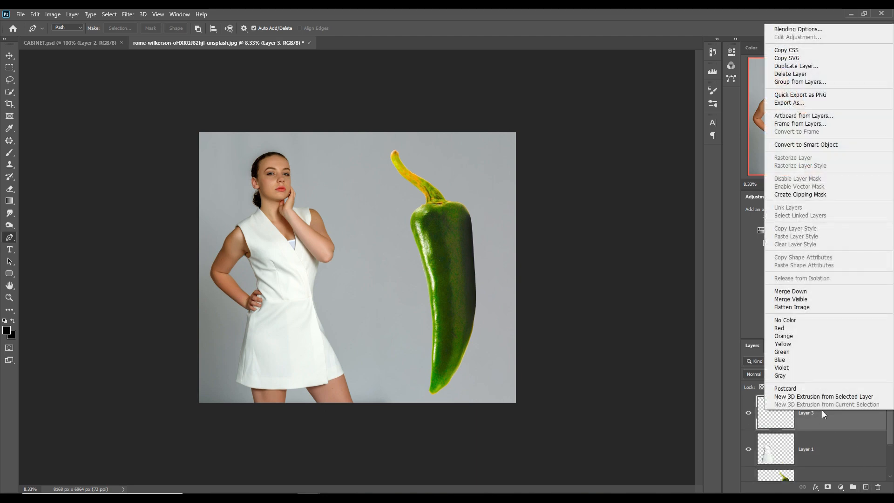
{"action": "mouse_move", "coordinate": [798, 205]}
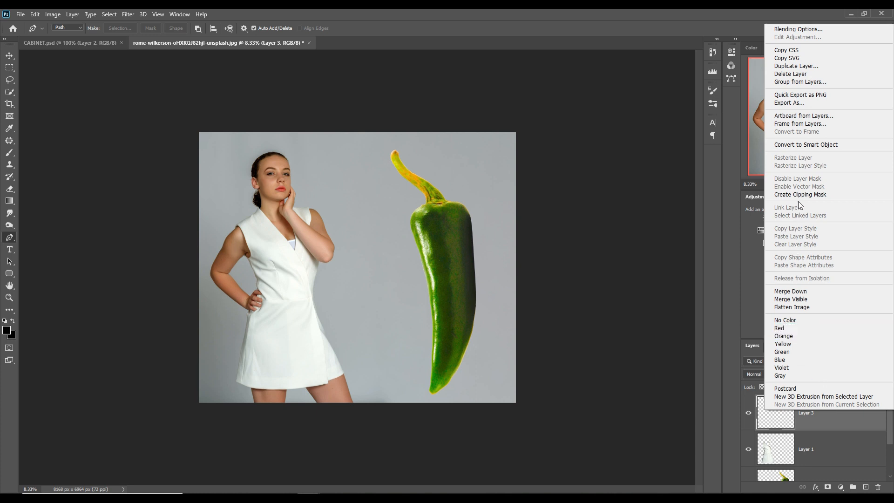
{"action": "left_click", "coordinate": [773, 375]}
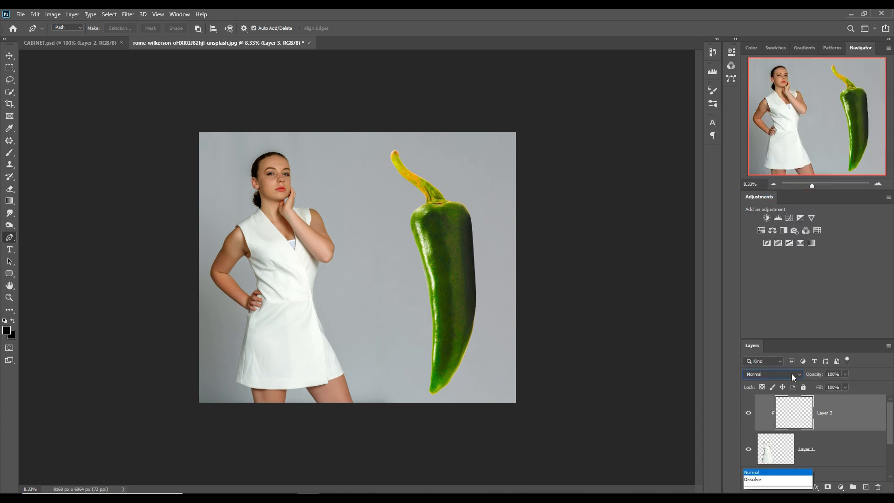
{"action": "left_click", "coordinate": [773, 479]}
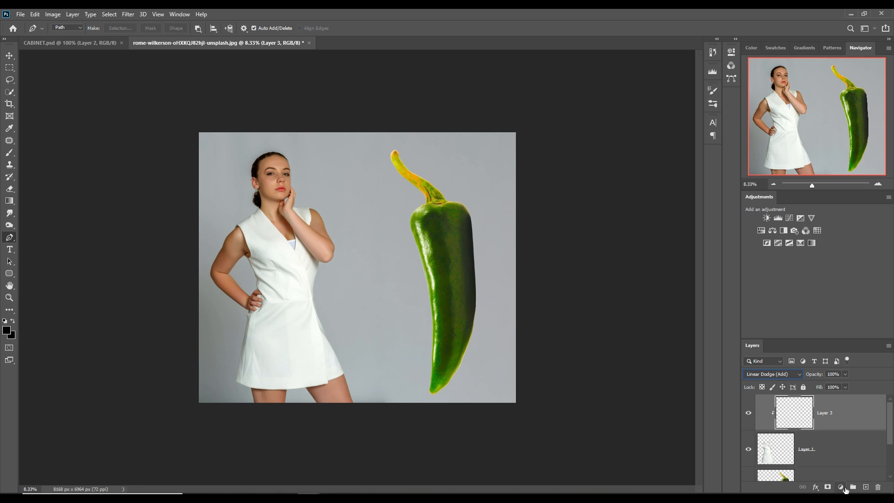
Add a Solid Color fill over the dress using a dark green sampled from the chili pepper.
{"action": "left_click", "coordinate": [843, 487]}
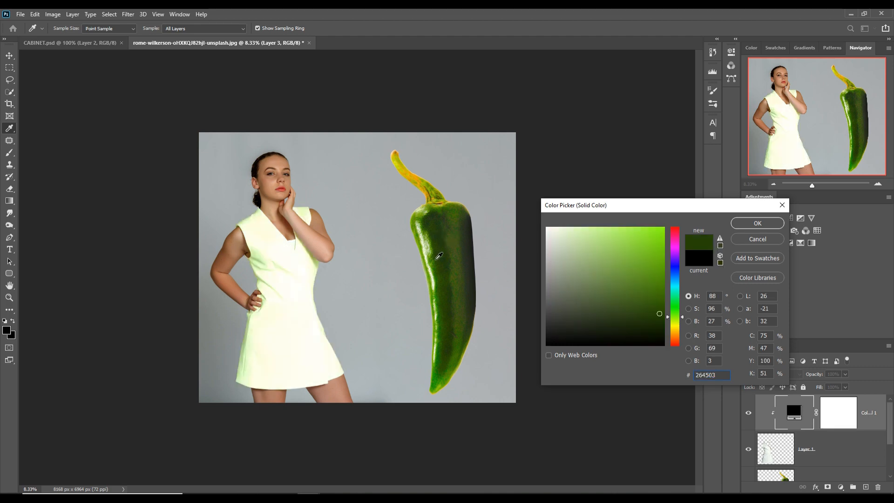
{"action": "left_click", "coordinate": [631, 319]}
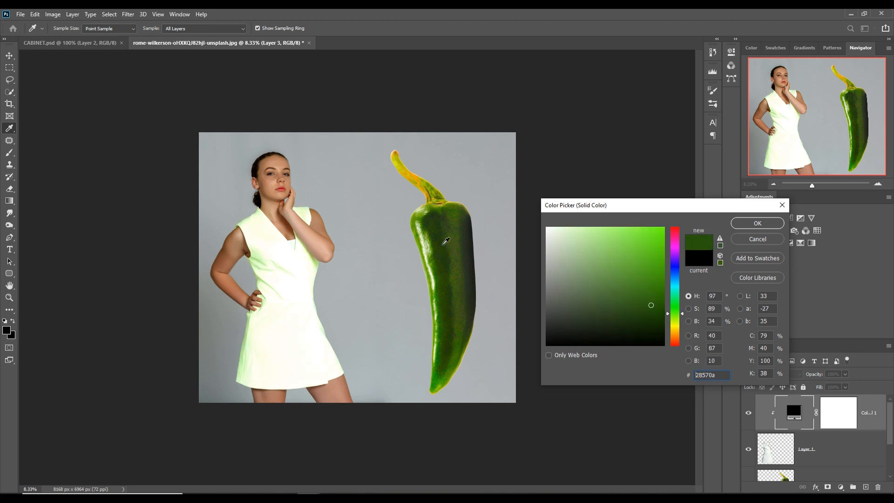
{"action": "left_click", "coordinate": [756, 223]}
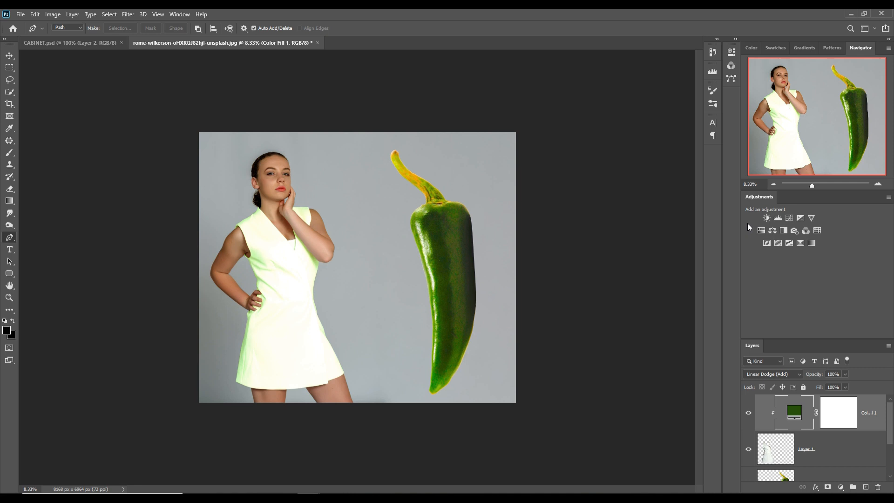
{"action": "left_click", "coordinate": [774, 375]}
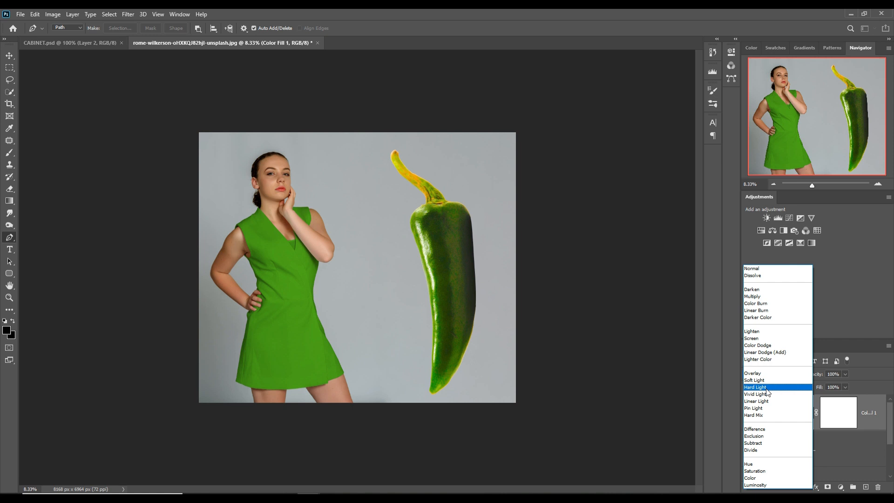
Set the green fill layer's blending mode to Hard Light.
{"action": "left_click", "coordinate": [756, 388]}
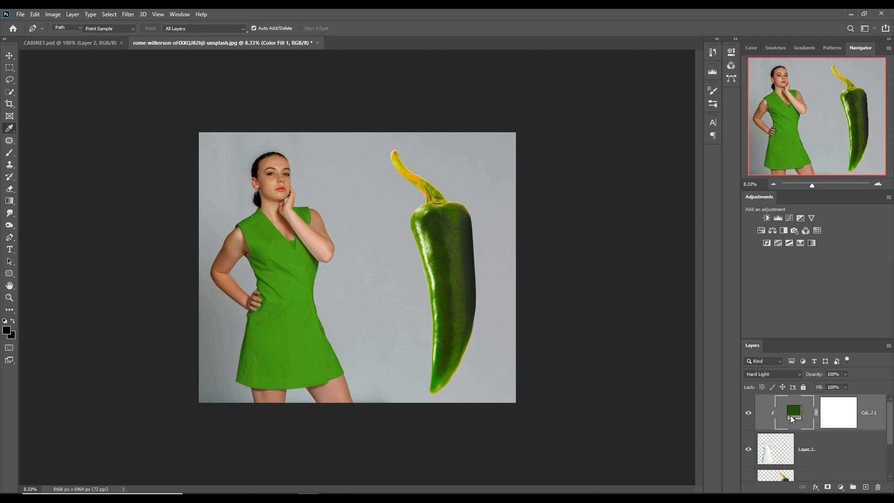
Change the fill colour to a darker olive green resampled from the pepper.
{"action": "double_click", "coordinate": [794, 413]}
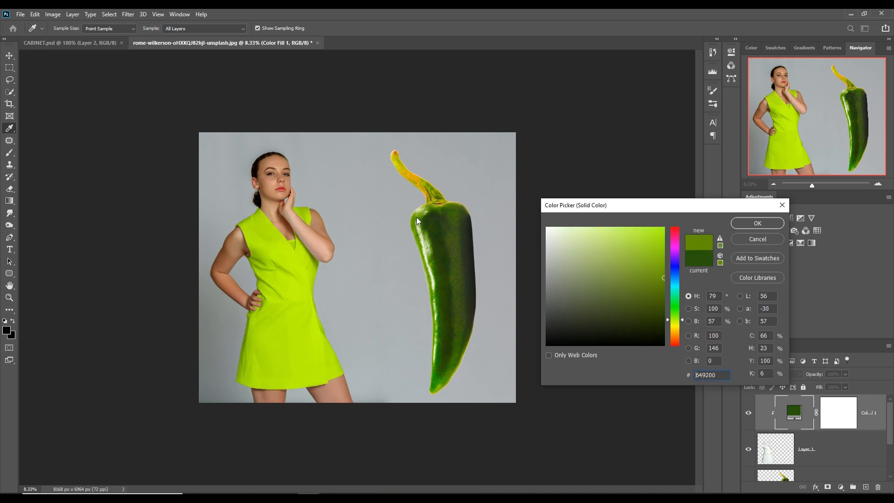
{"action": "mouse_move", "coordinate": [464, 218]}
{"action": "type", "text": "2b430b"}
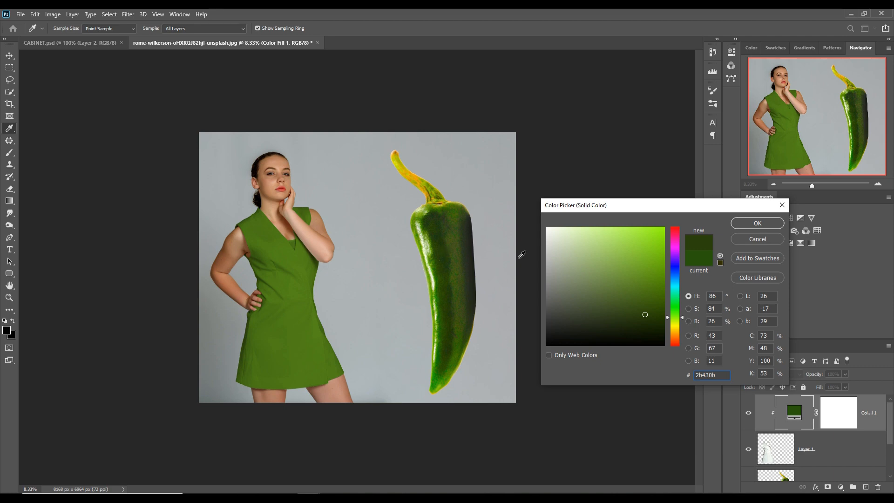
{"action": "left_click", "coordinate": [756, 223]}
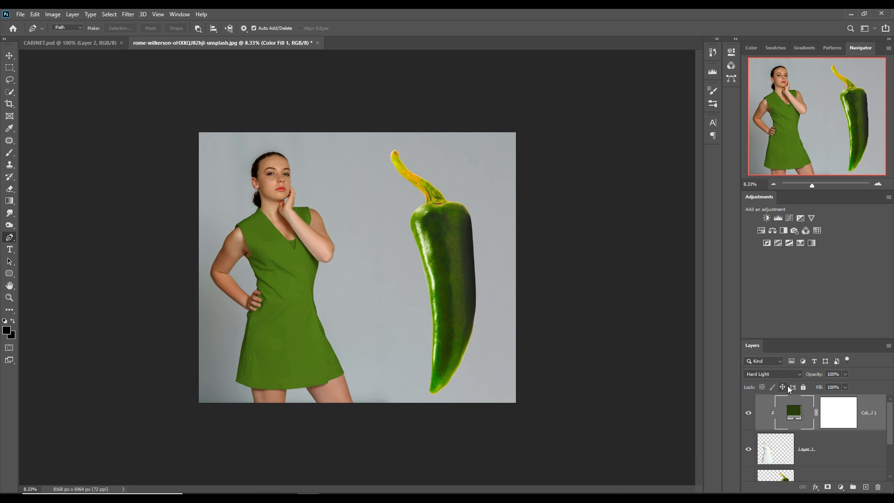
{"action": "mouse_move", "coordinate": [783, 388]}
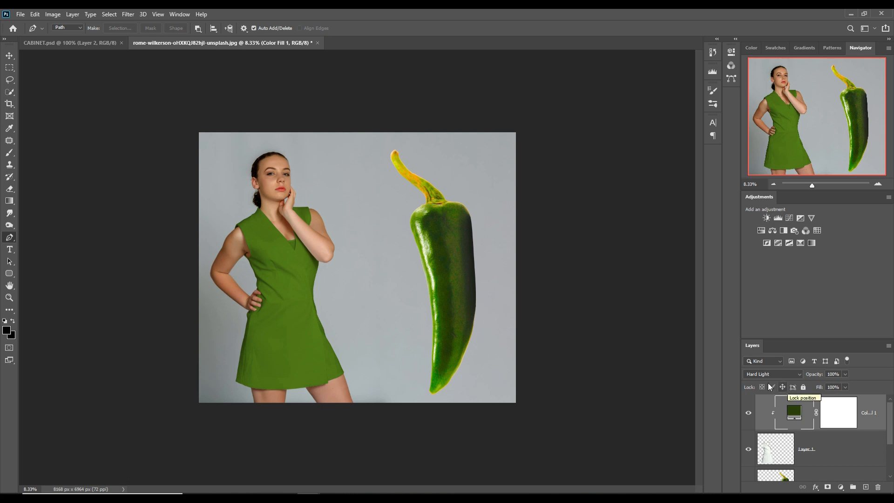
{"action": "mouse_move", "coordinate": [468, 242]}
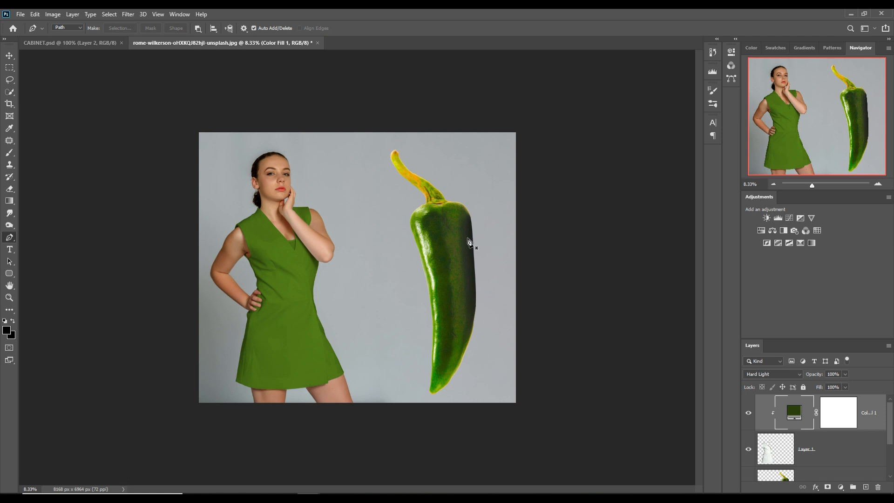
{"action": "mouse_move", "coordinate": [442, 199]}
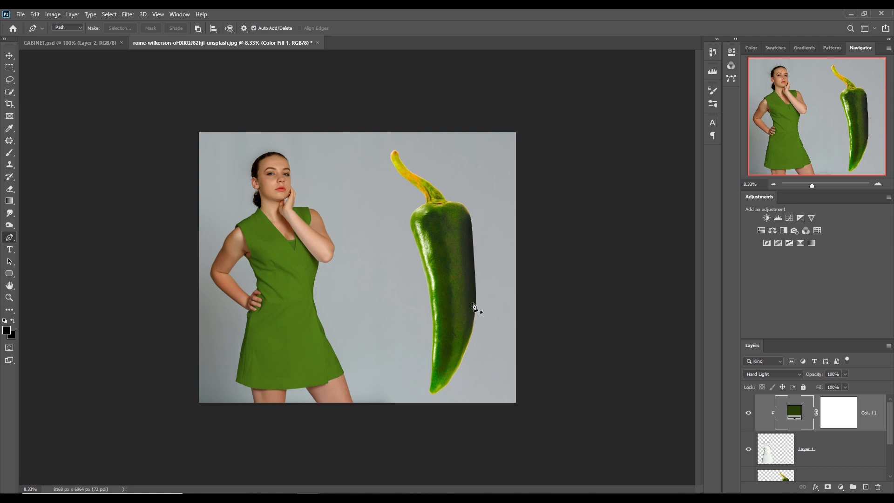
{"action": "mouse_move", "coordinate": [472, 284]}
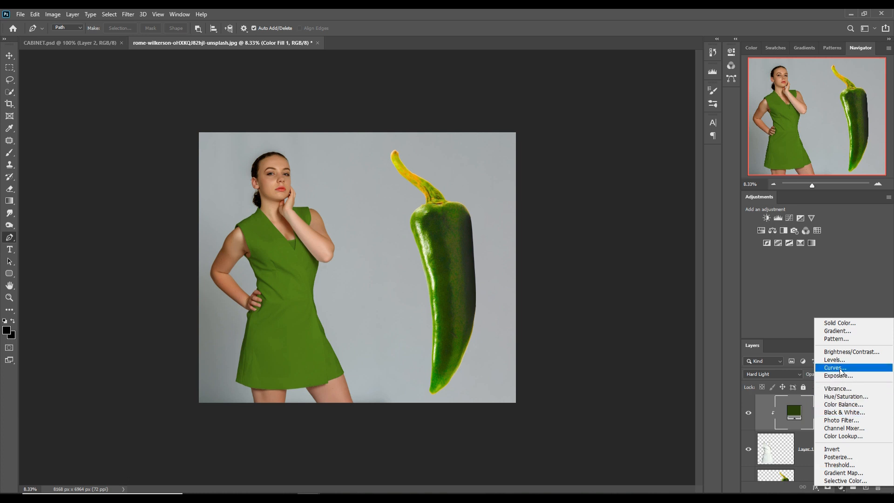
Add a Curves adjustment above the fill and pull the curve down to darken the dress.
{"action": "left_click", "coordinate": [835, 367]}
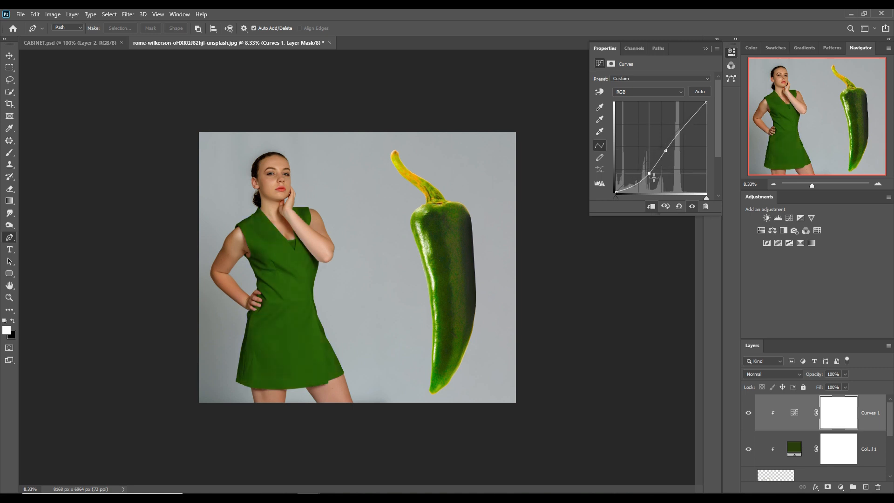
{"action": "left_click_drag", "start_coordinate": [648, 174], "coordinate": [656, 175]}
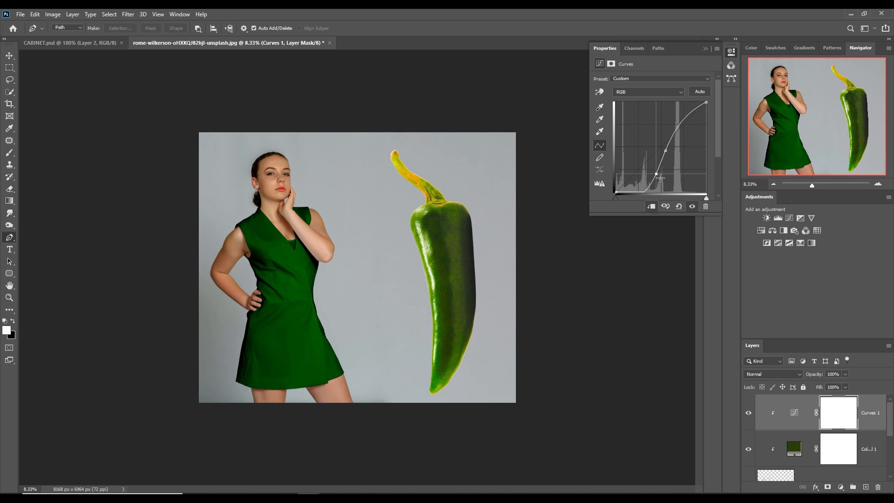